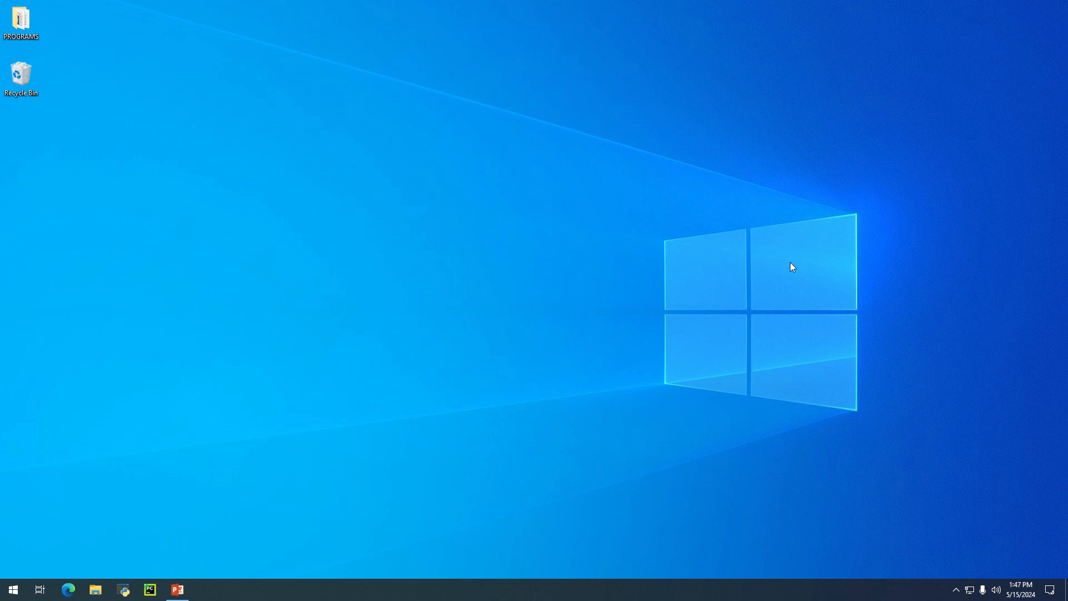
Search Windows for cmd and launch Command Prompt with administrator rights
{"action": "left_click", "coordinate": [41, 589]}
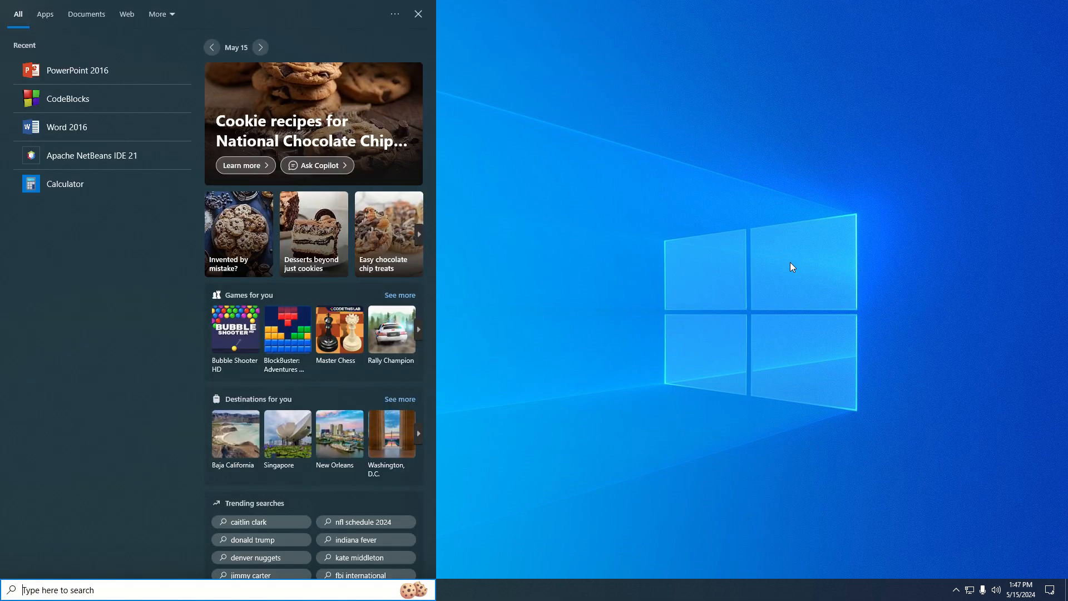
{"action": "type", "text": "cmd"}
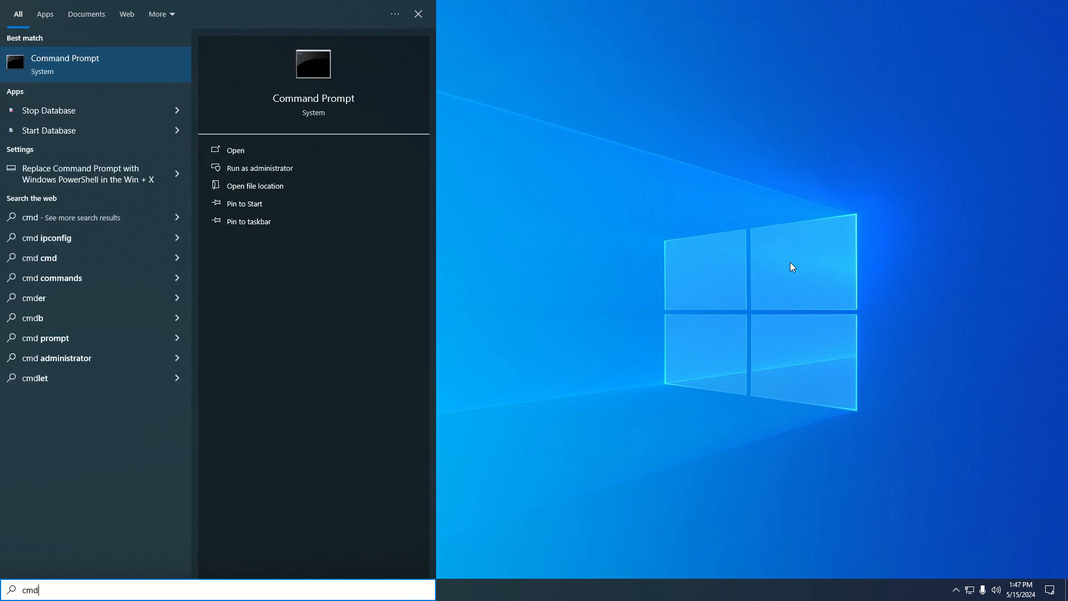
{"action": "mouse_move", "coordinate": [98, 129]}
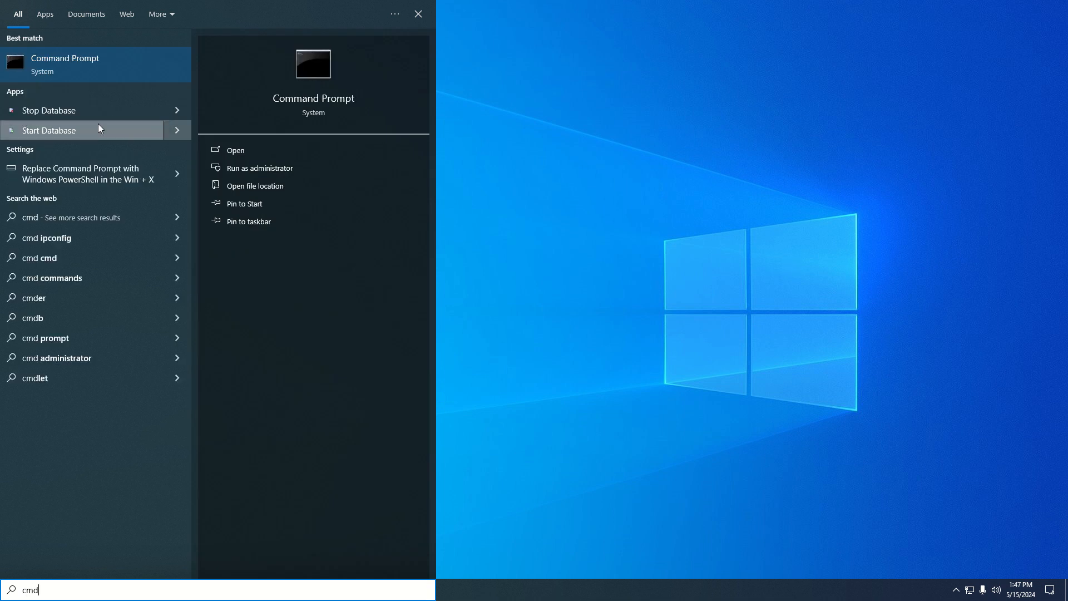
{"action": "mouse_move", "coordinate": [264, 168]}
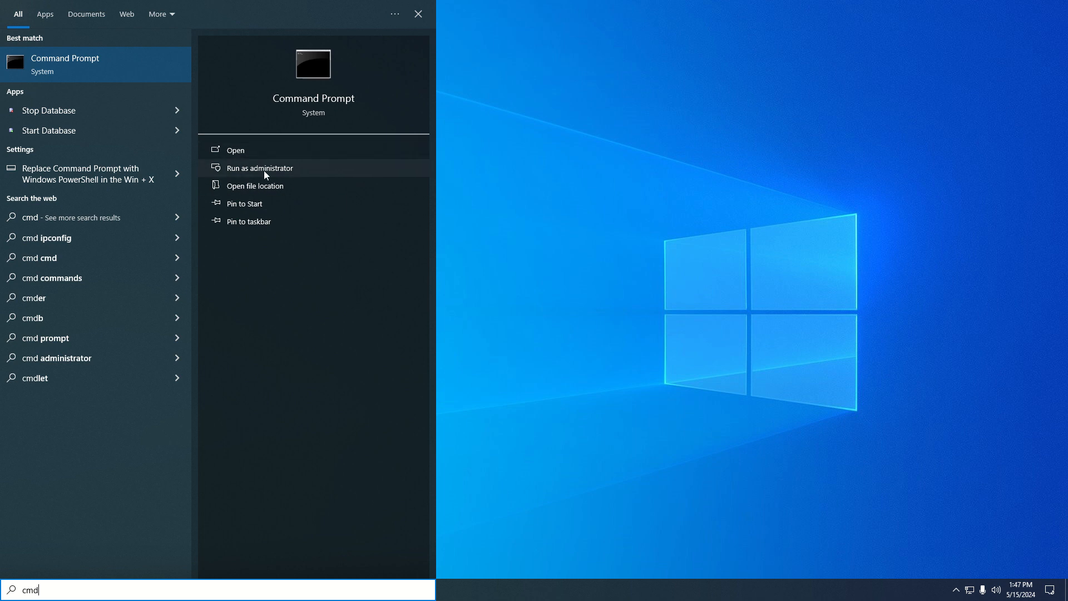
{"action": "left_click", "coordinate": [261, 168]}
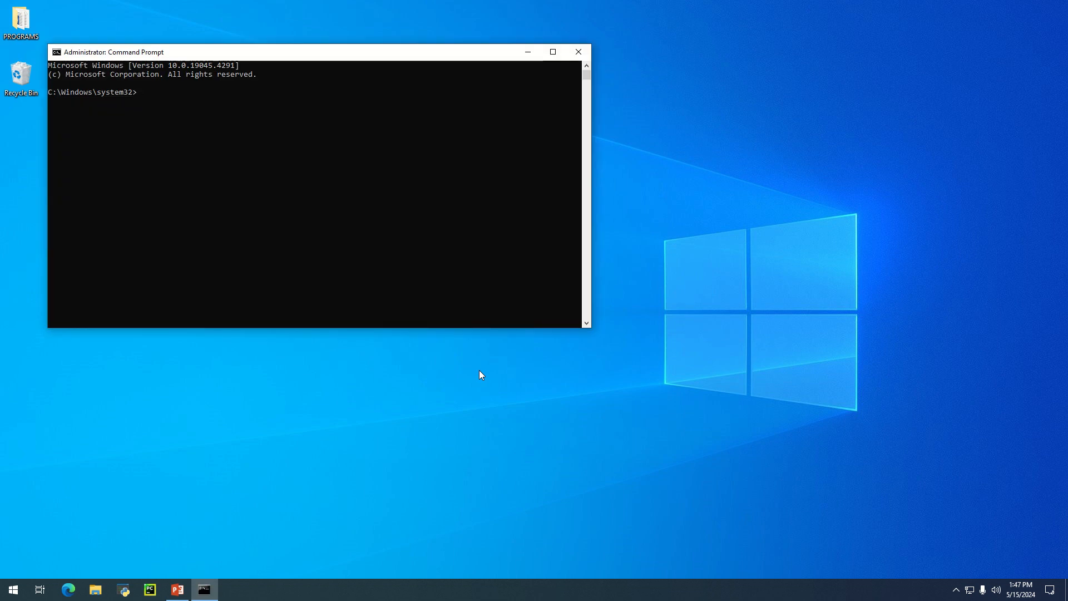
Turn the console text green with color a and enter sfc /scannow
{"action": "type", "text": "colo"}
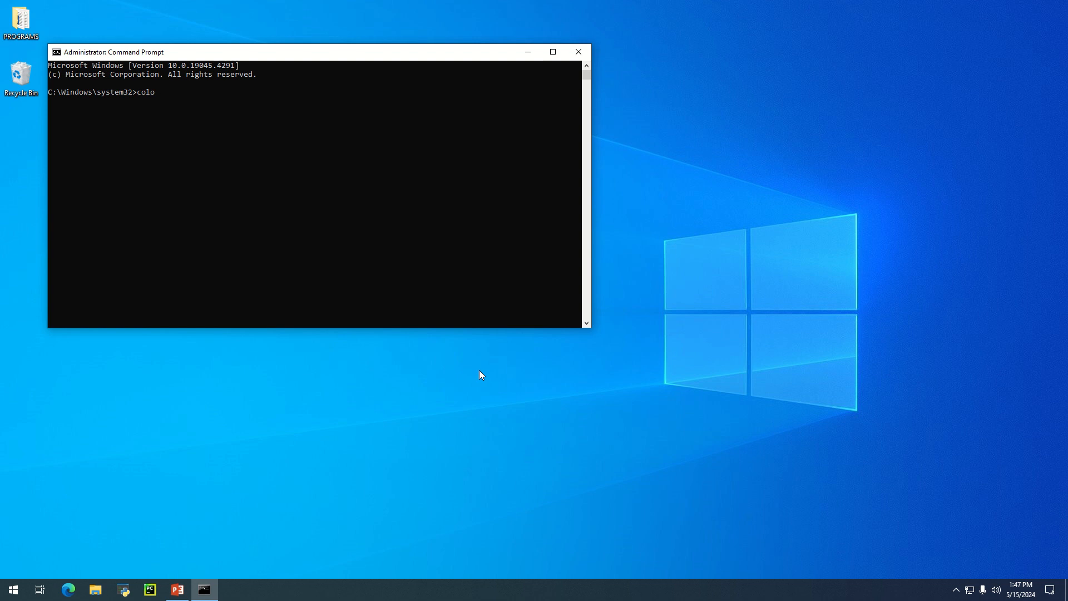
{"action": "type", "text": "r a"}
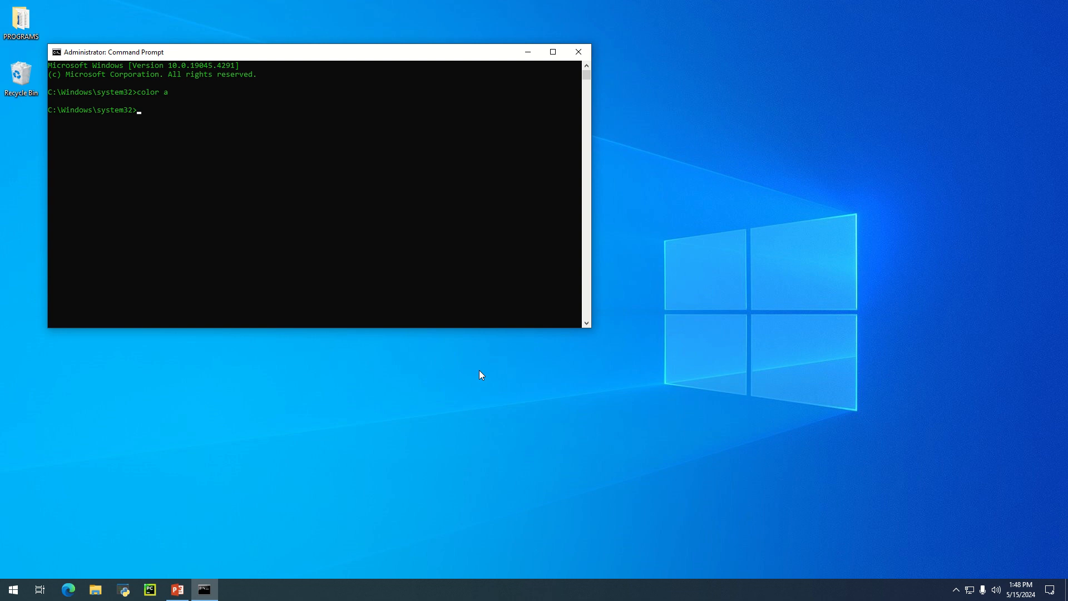
{"action": "type", "text": "s"}
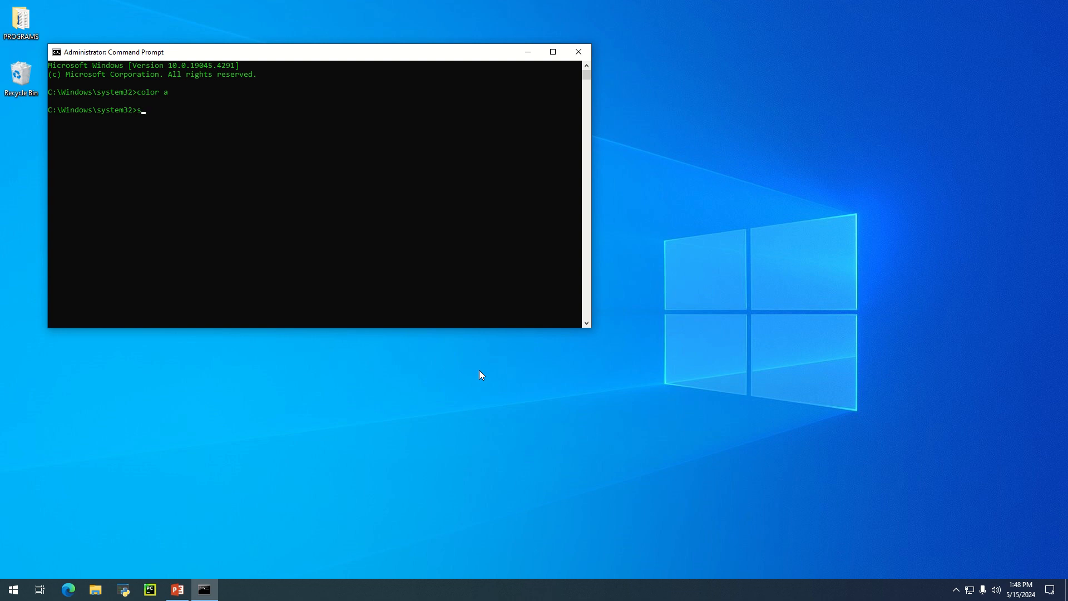
{"action": "type", "text": "fc"}
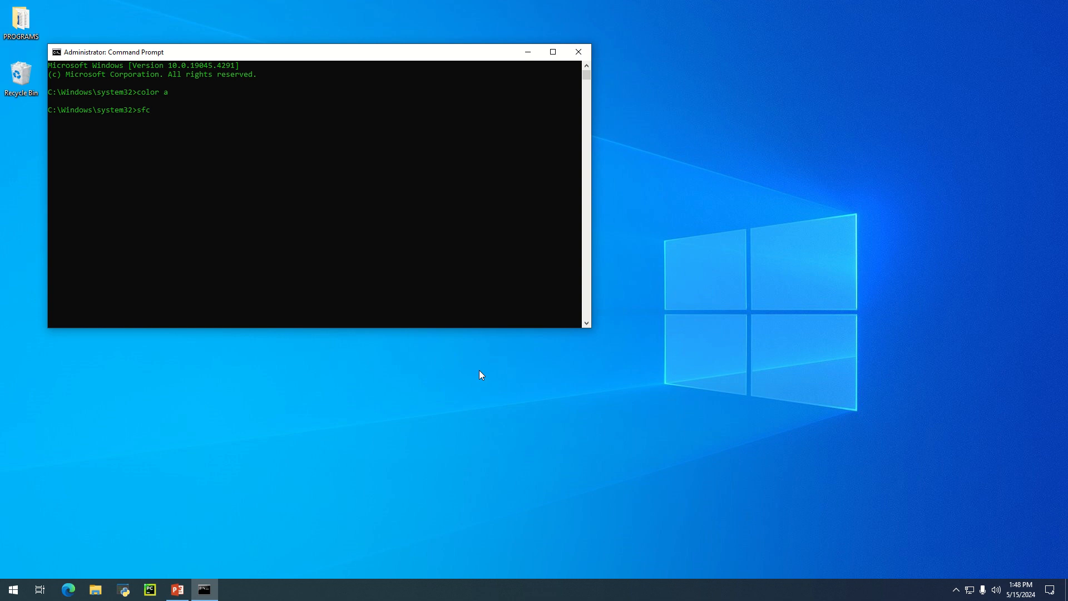
{"action": "type", "text": "/"}
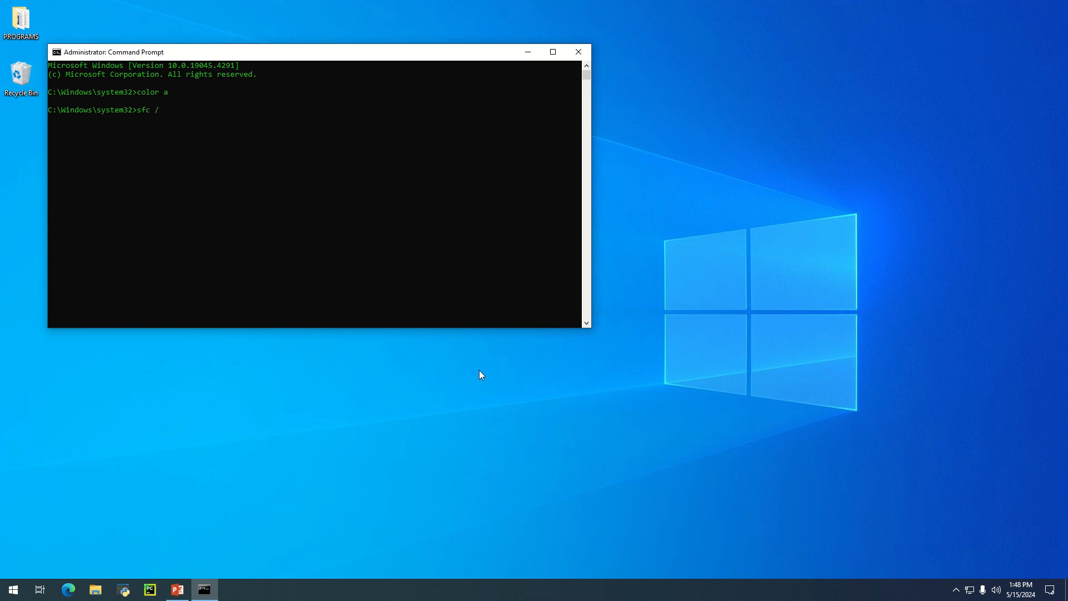
{"action": "type", "text": "scan"}
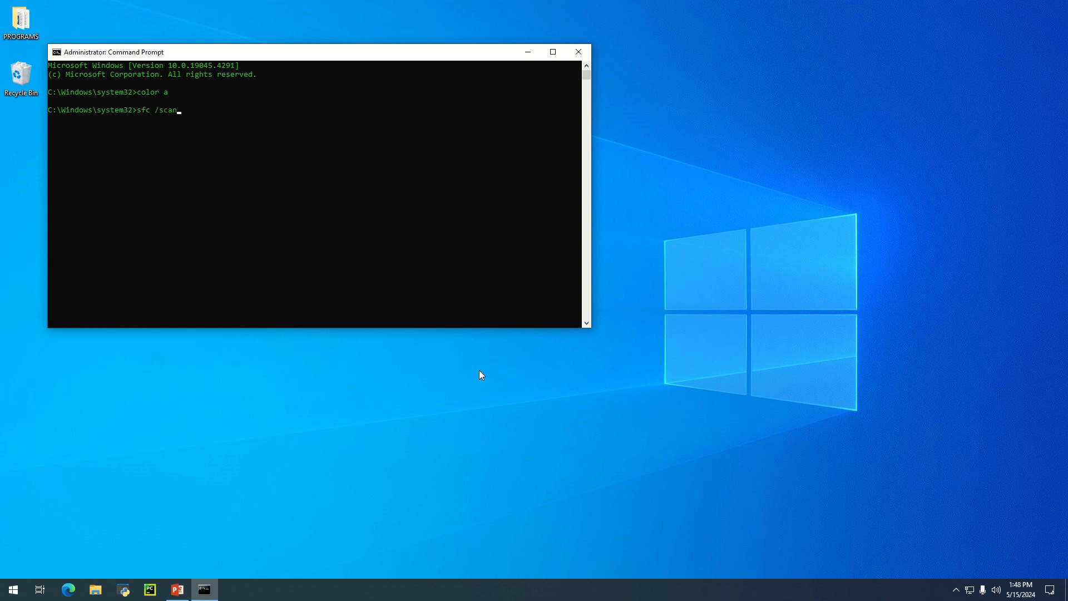
{"action": "type", "text": "now"}
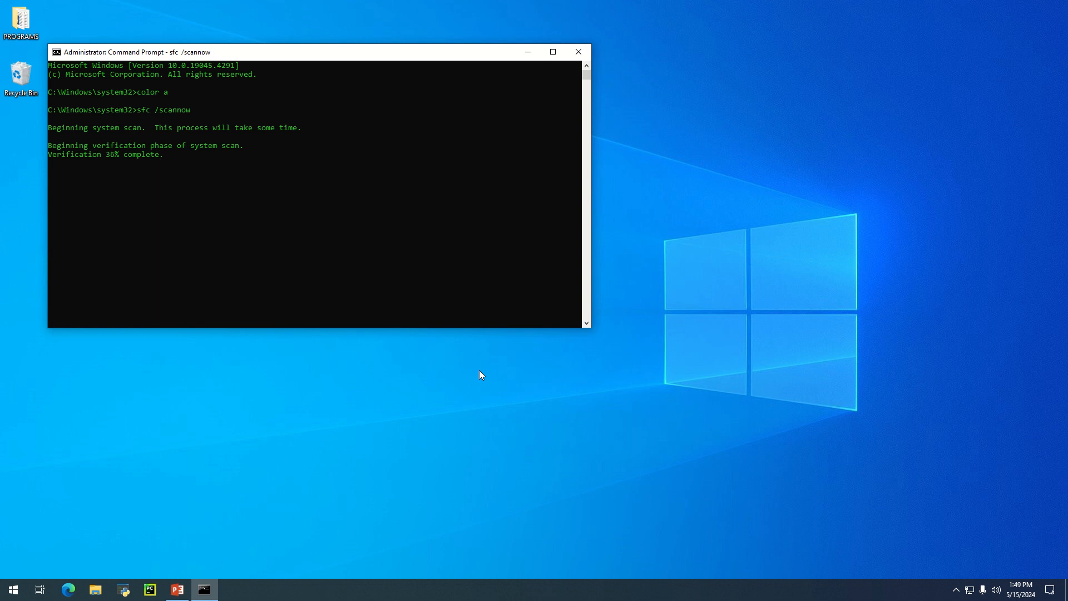
Bring up the Run box with Win+R while the scan verifies files
{"action": "key", "text": "win+r"}
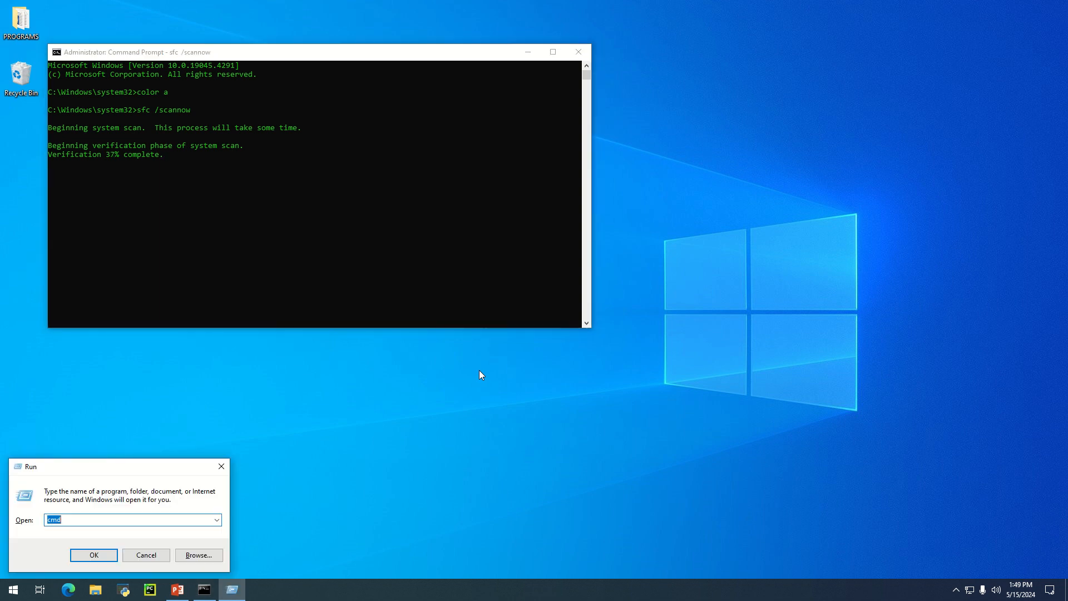
Launch a second cmd window, recolor its text with color b and color c, and start typing tree
{"action": "left_click", "coordinate": [94, 554]}
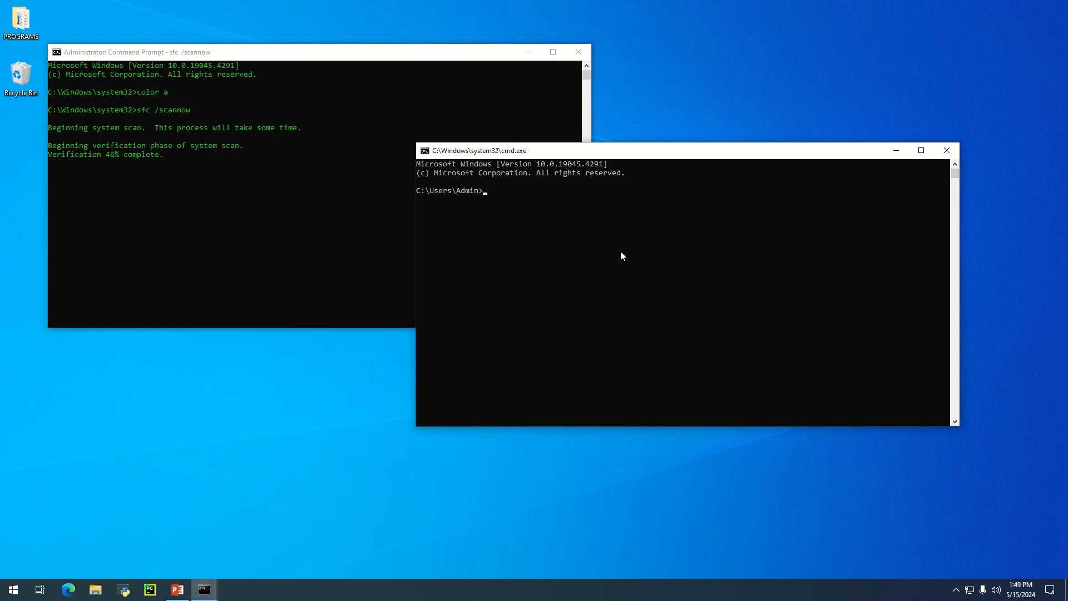
{"action": "type", "text": "color"}
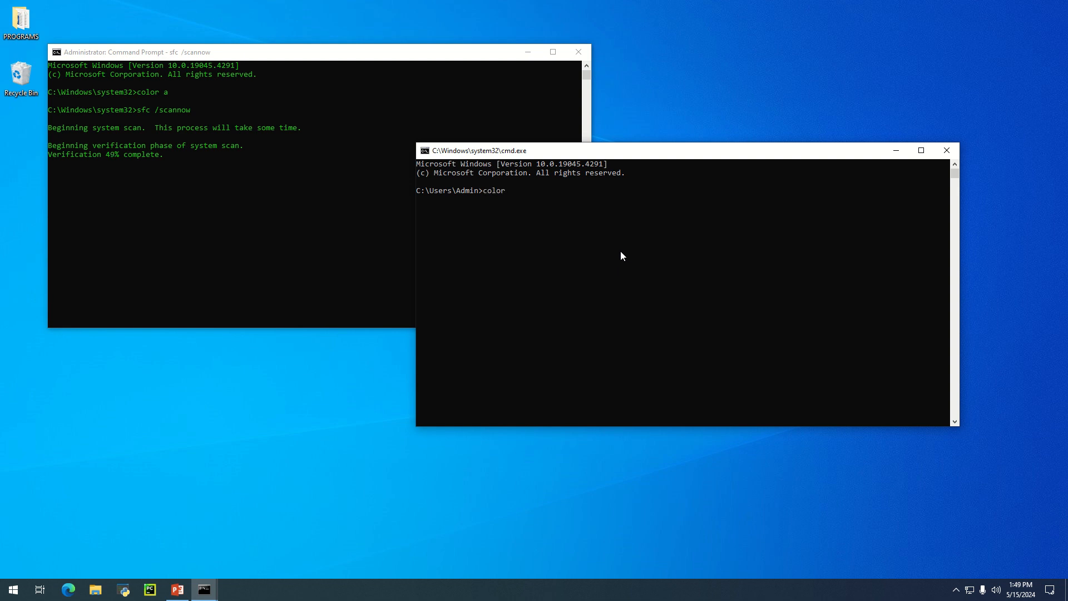
{"action": "type", "text": "b"}
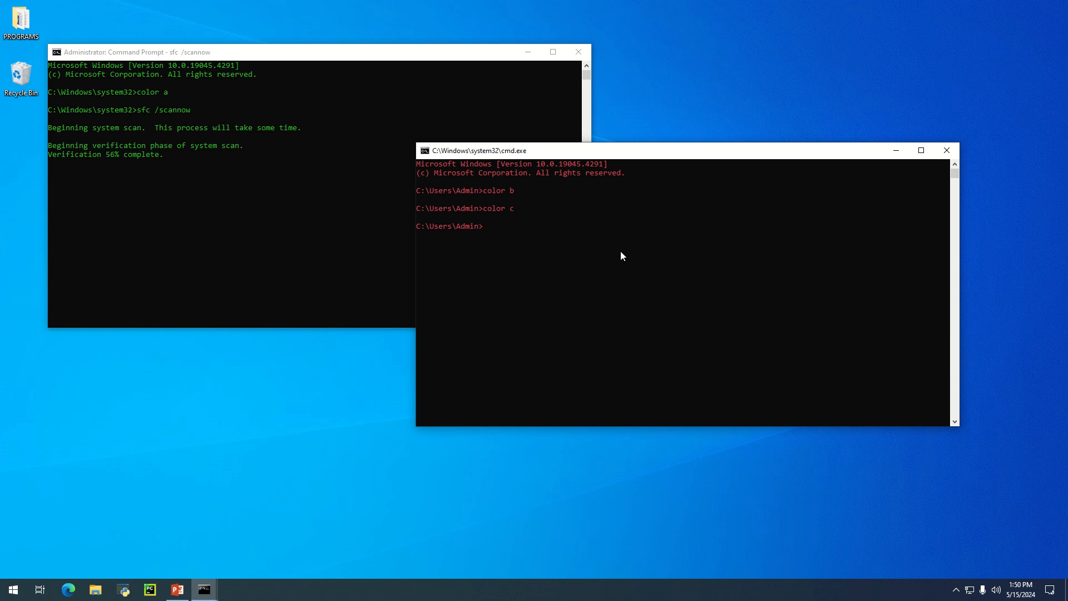
{"action": "type", "text": "tree"}
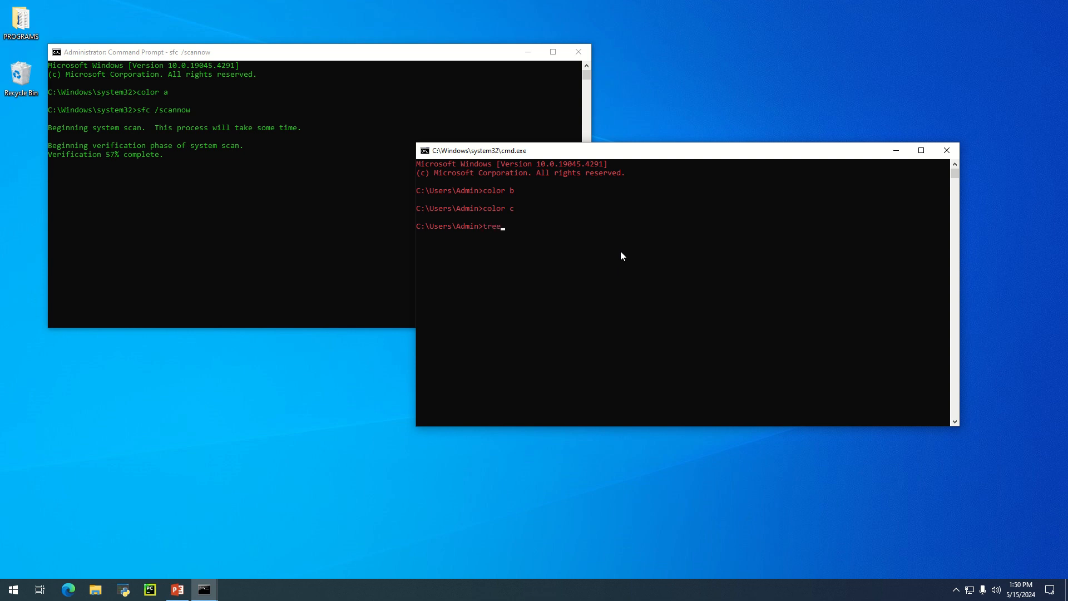
Run the tree folder listing in the second command window
{"action": "key", "text": "Enter"}
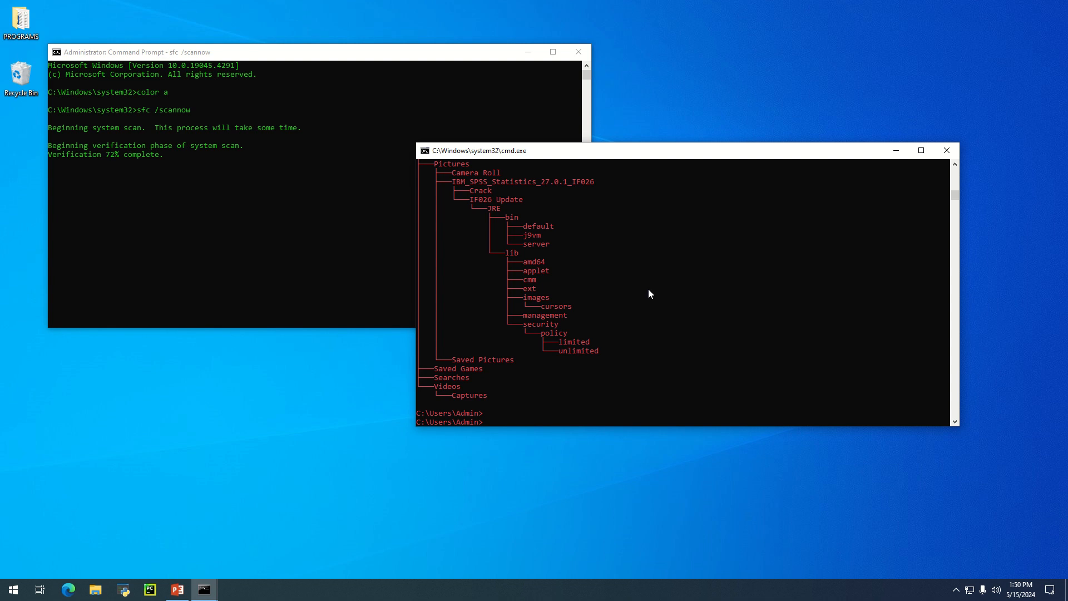
Run netsh wlan show drivers to display the Realtek Wi-Fi adapter's driver details
{"action": "type", "text": "net"}
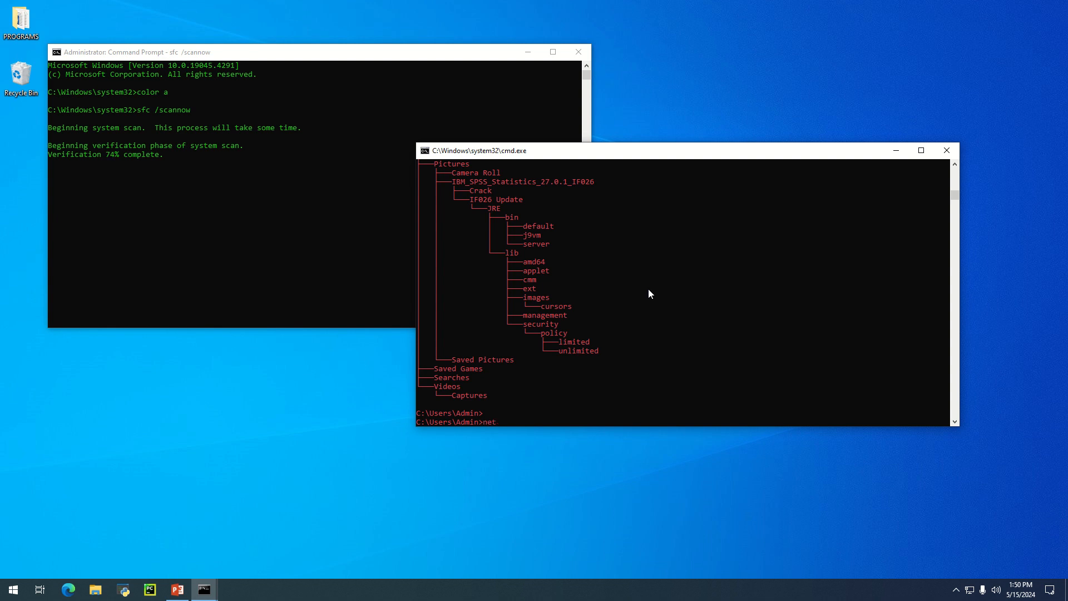
{"action": "type", "text": "sh"}
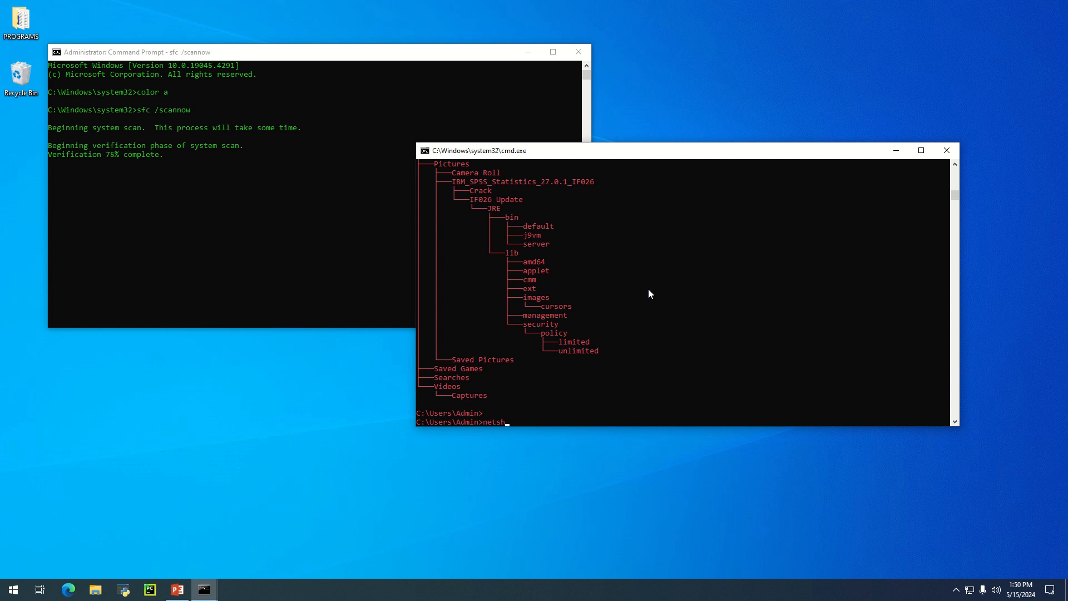
{"action": "type", "text": "wlan s"}
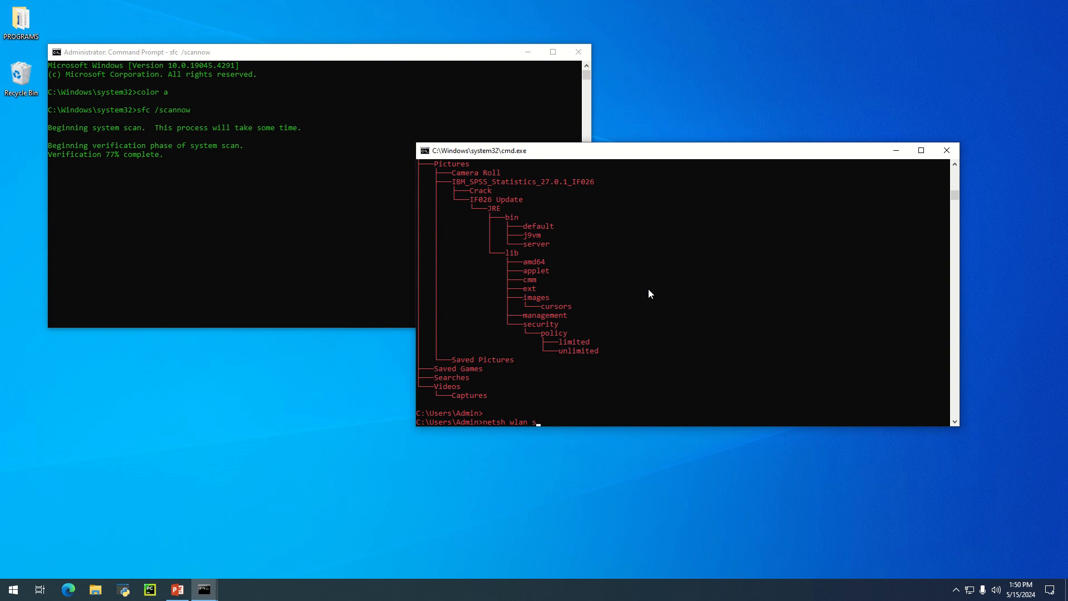
{"action": "type", "text": "how"}
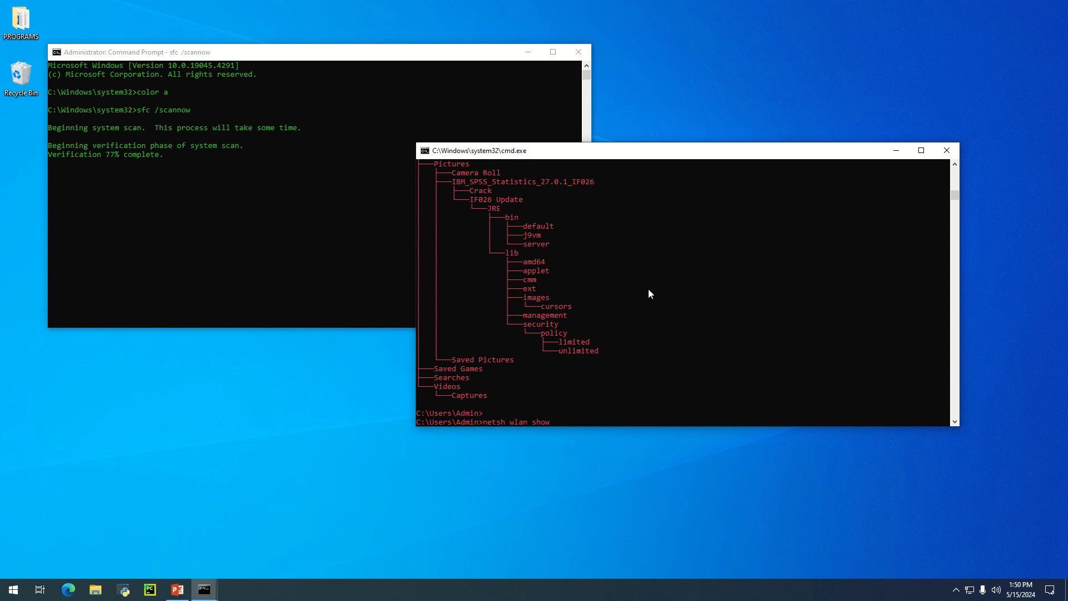
{"action": "type", "text": "drivers"}
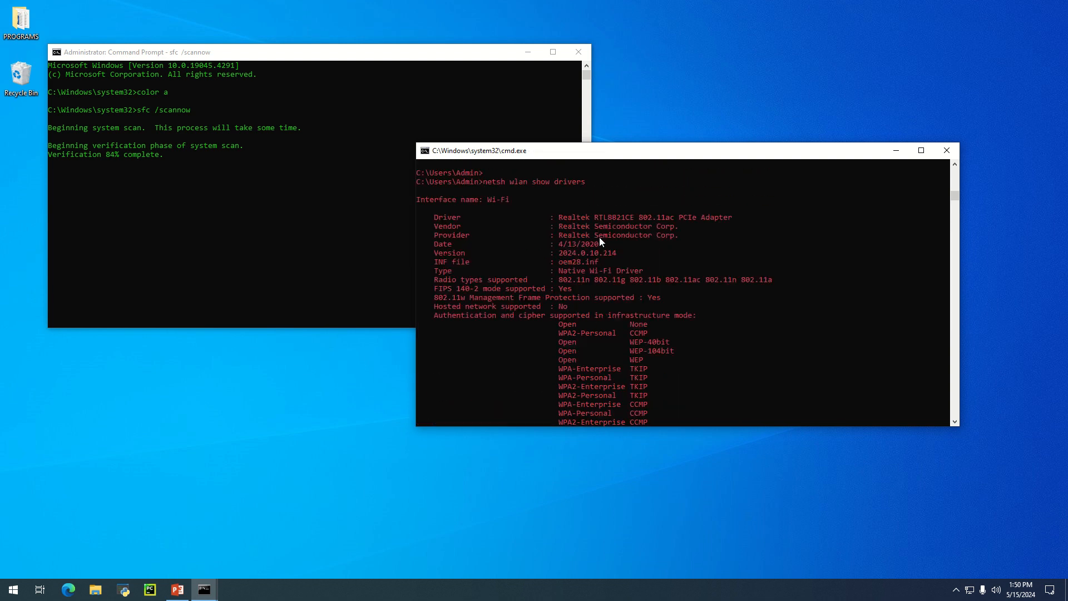
{"action": "mouse_move", "coordinate": [737, 307]}
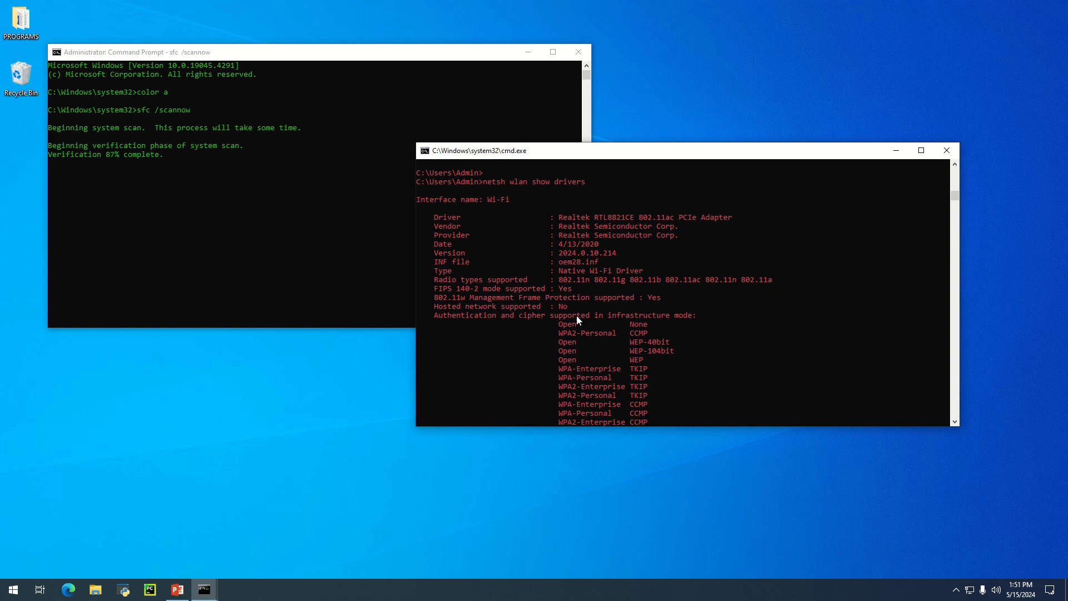
{"action": "mouse_move", "coordinate": [621, 263]}
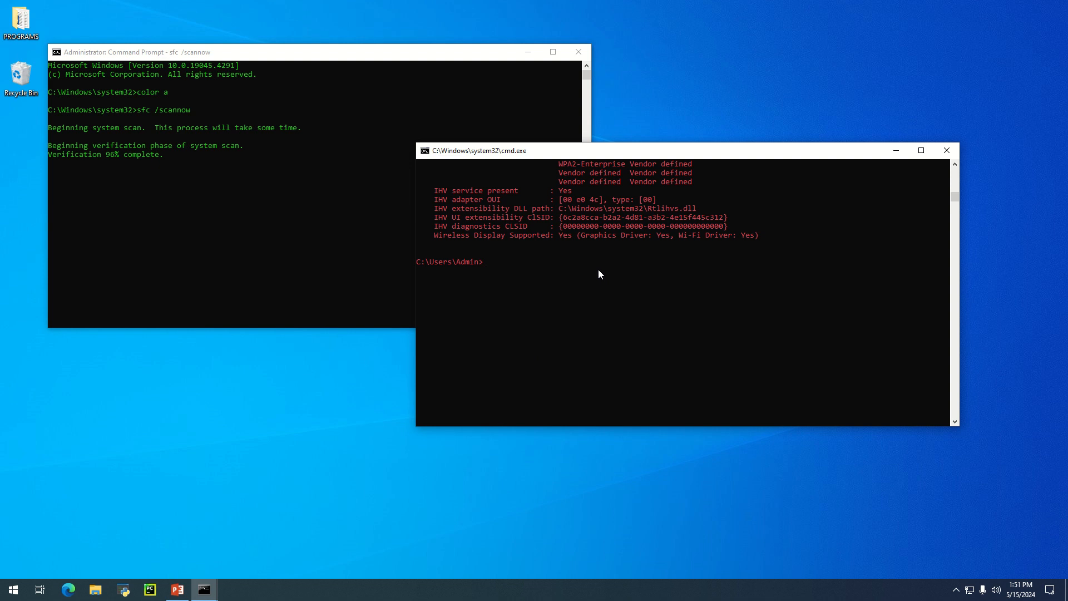
{"action": "mouse_move", "coordinate": [185, 202]}
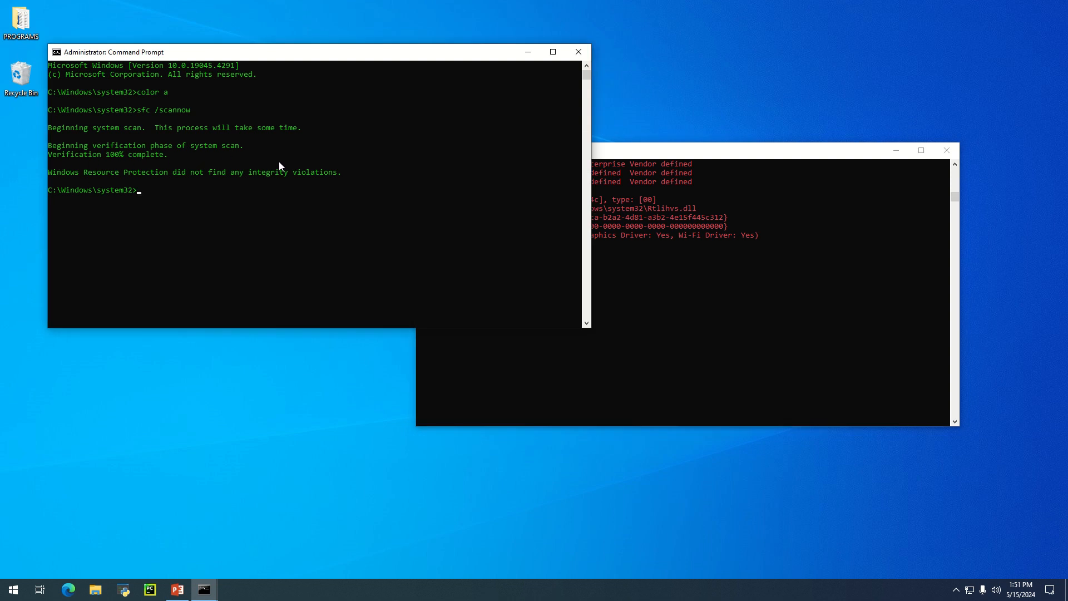
{"action": "mouse_move", "coordinate": [241, 162]}
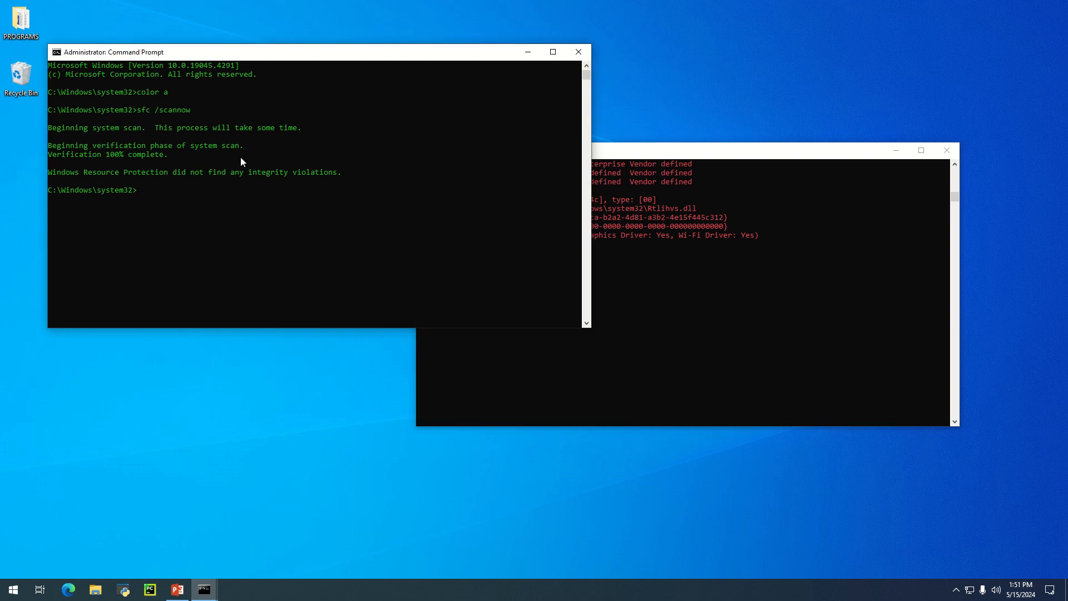
{"action": "mouse_move", "coordinate": [107, 187]}
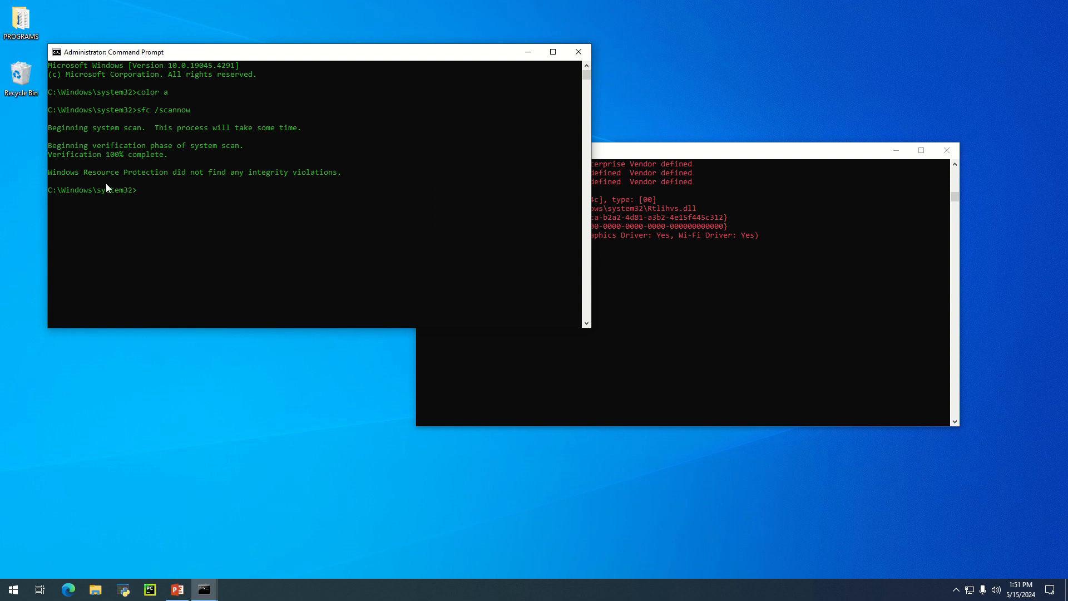
{"action": "mouse_move", "coordinate": [171, 190]}
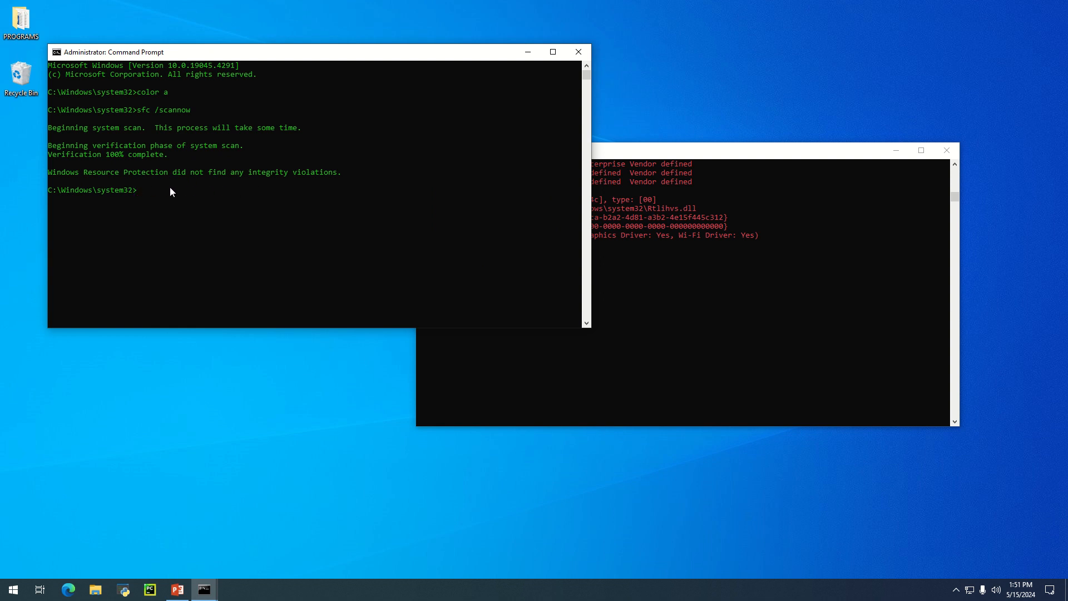
{"action": "mouse_move", "coordinate": [69, 189]}
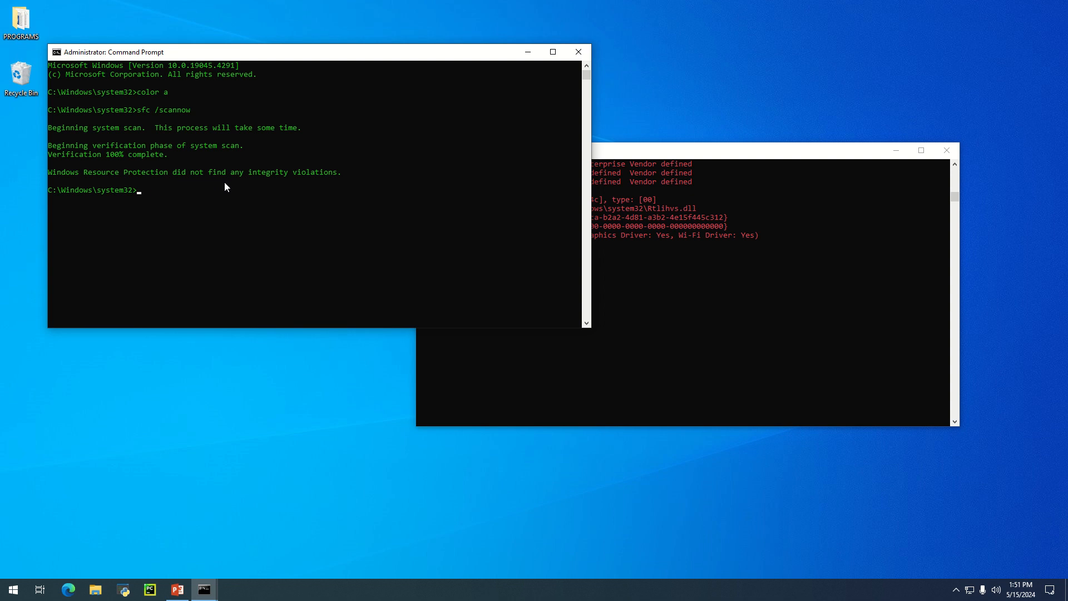
{"action": "mouse_move", "coordinate": [267, 194]}
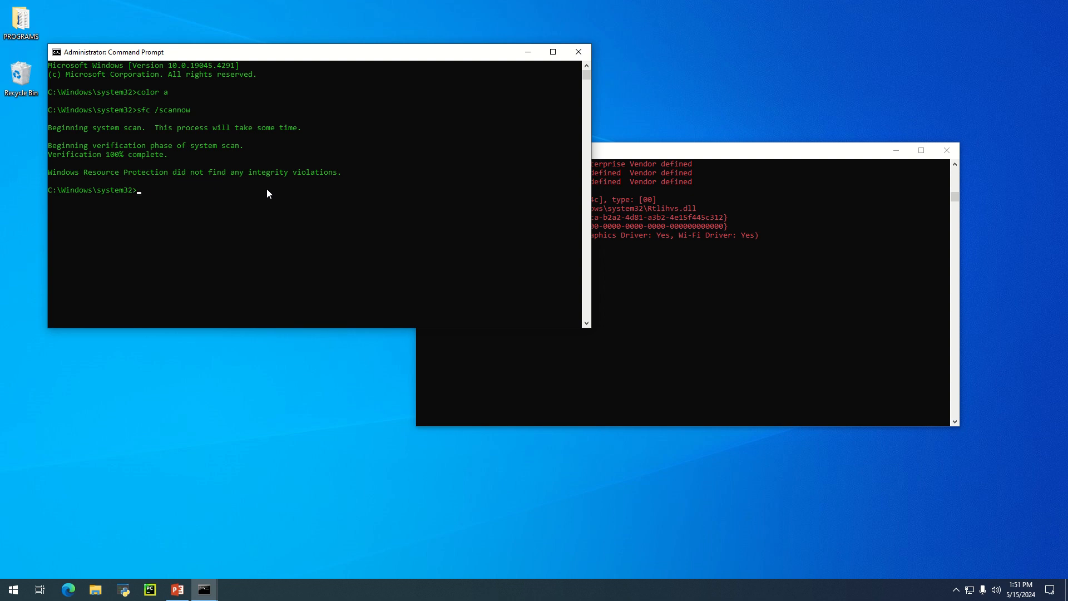
{"action": "mouse_move", "coordinate": [242, 185]}
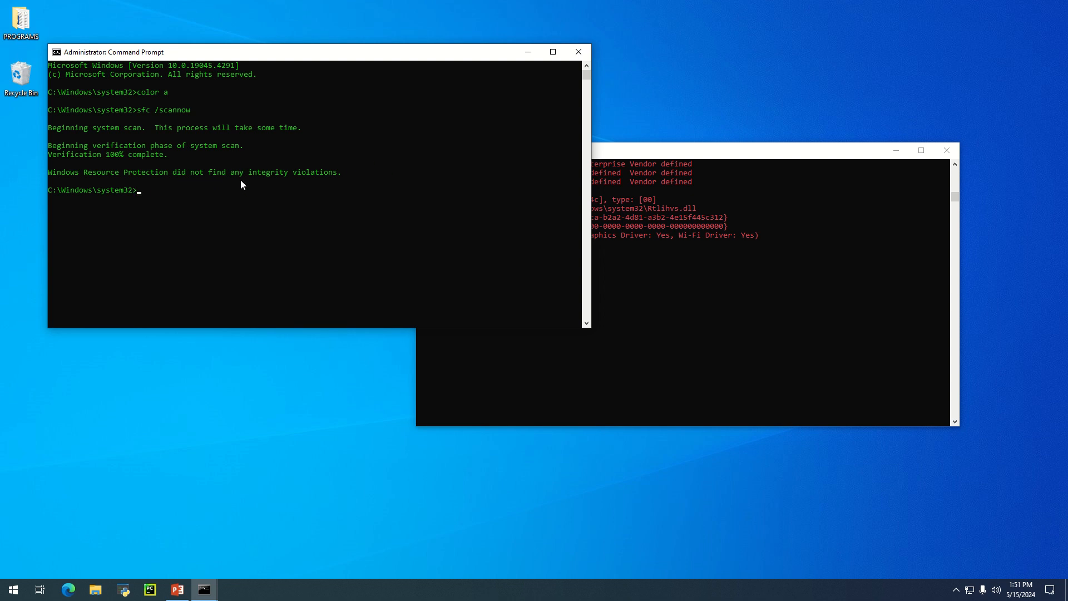
{"action": "mouse_move", "coordinate": [301, 220]}
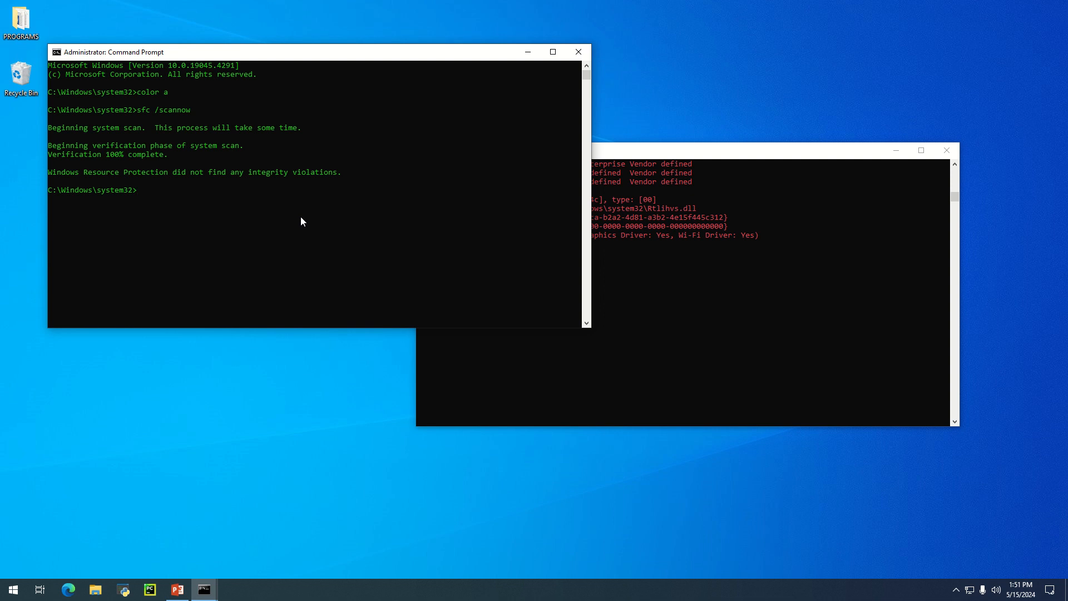
{"action": "mouse_move", "coordinate": [327, 340]}
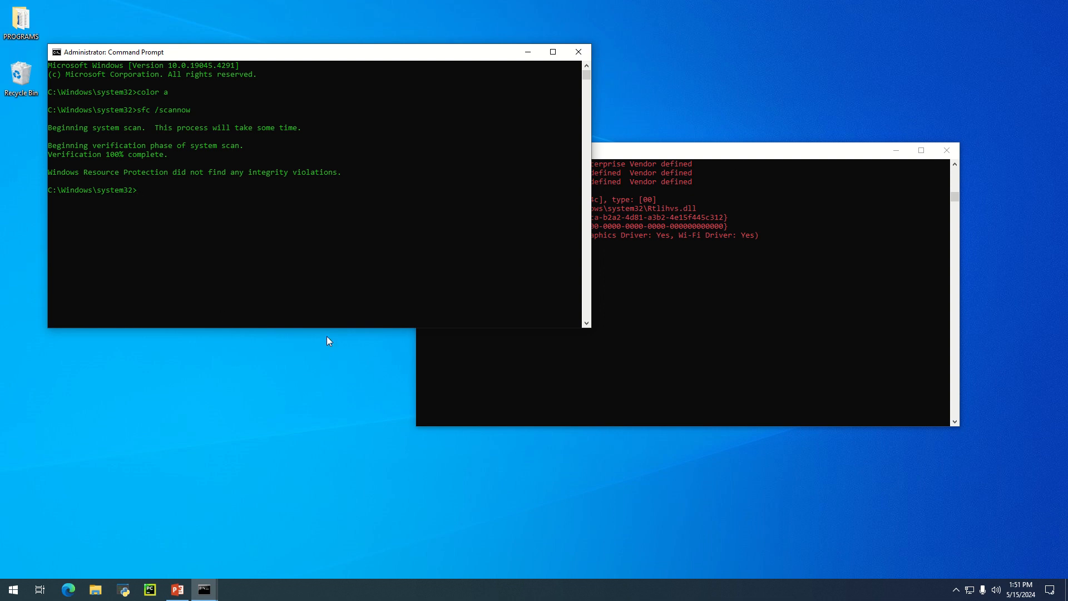
{"action": "mouse_move", "coordinate": [563, 380]}
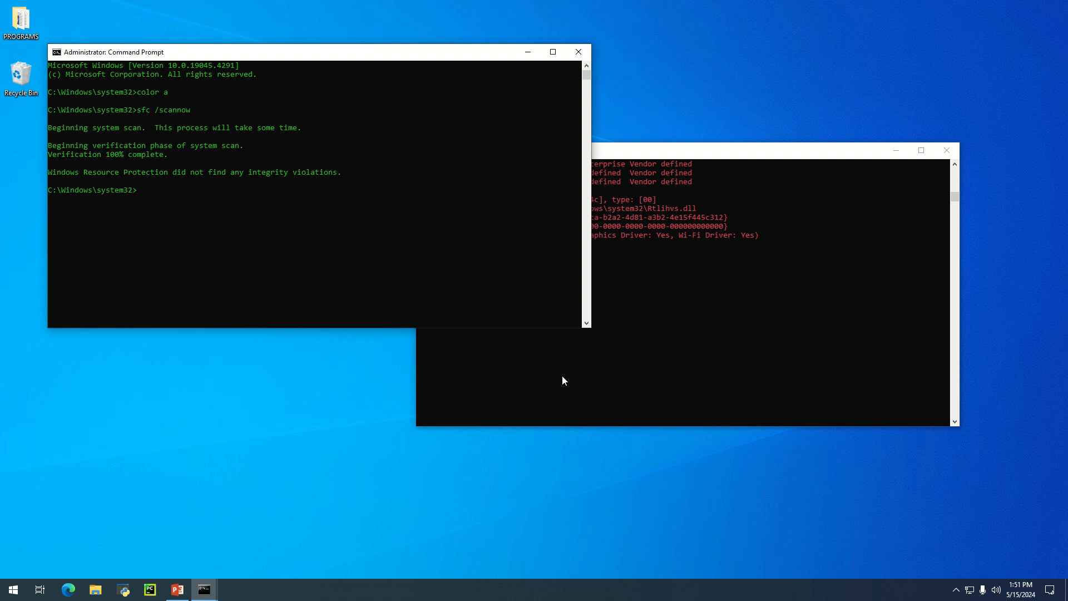